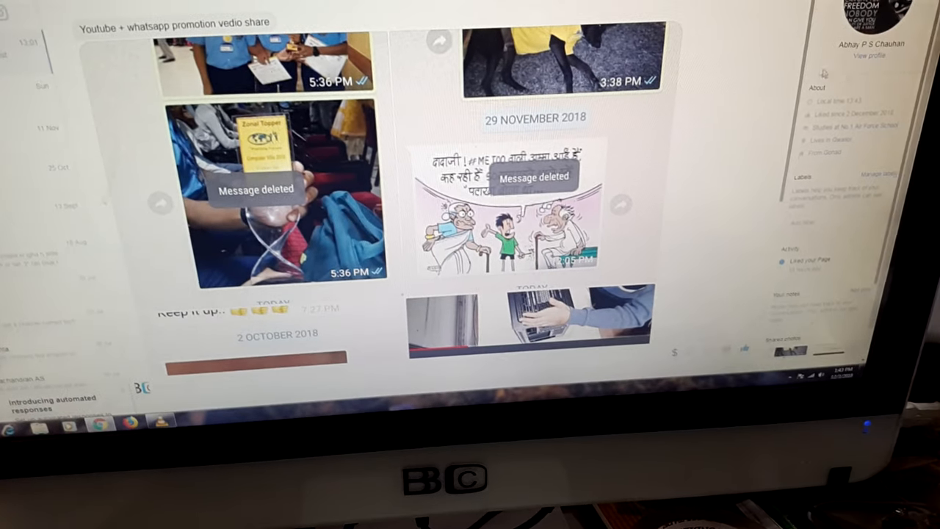
Step: Open the BBC PROMOTION video in YouTube Studio and copy its youtu.be/OrdKaC-JxAA share link
scroll("down", 3)
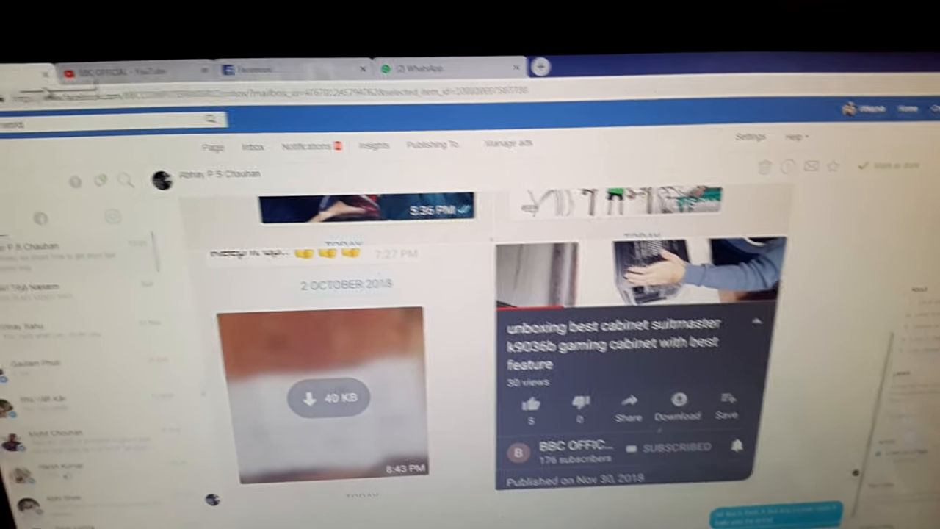
left_click(169, 80)
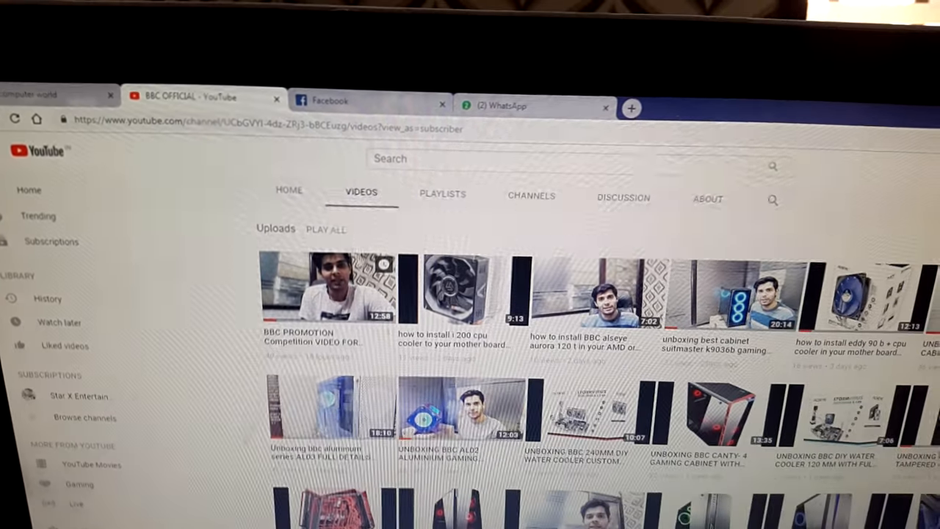
scroll("down", 3)
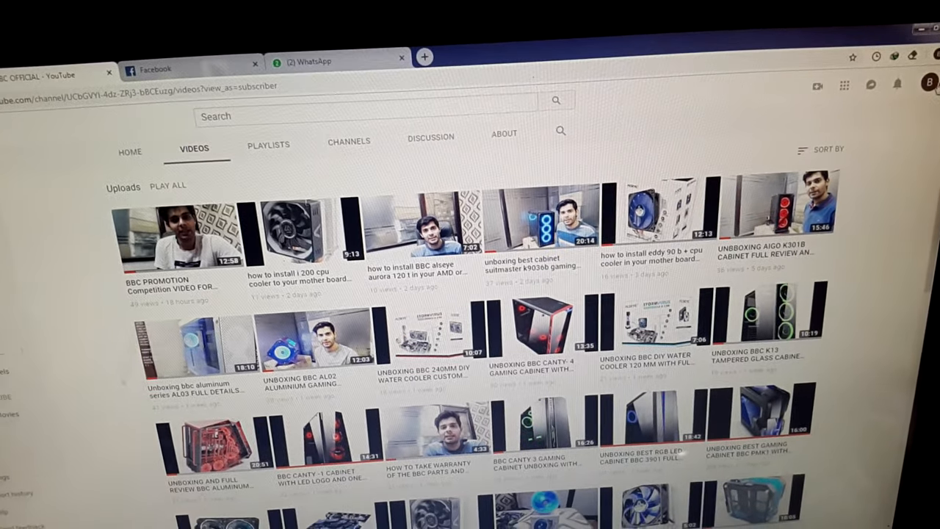
left_click(930, 83)
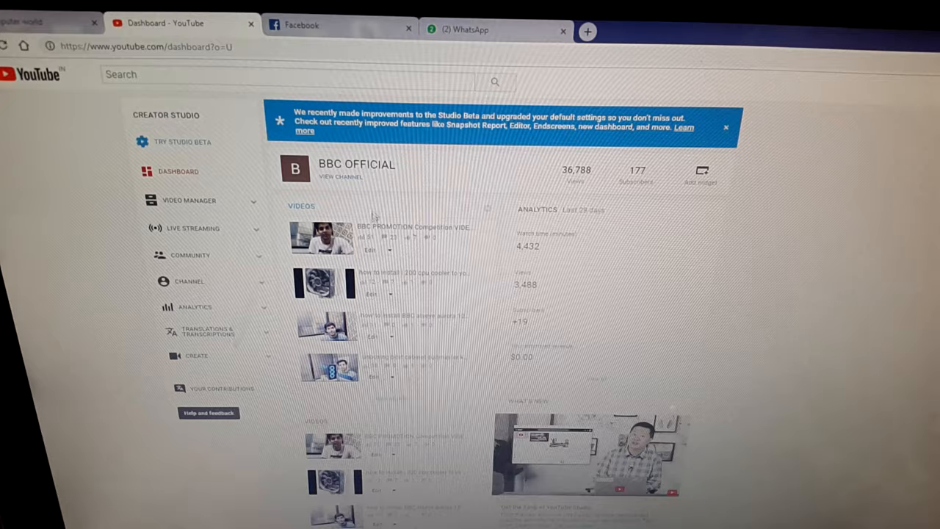
left_click(385, 248)
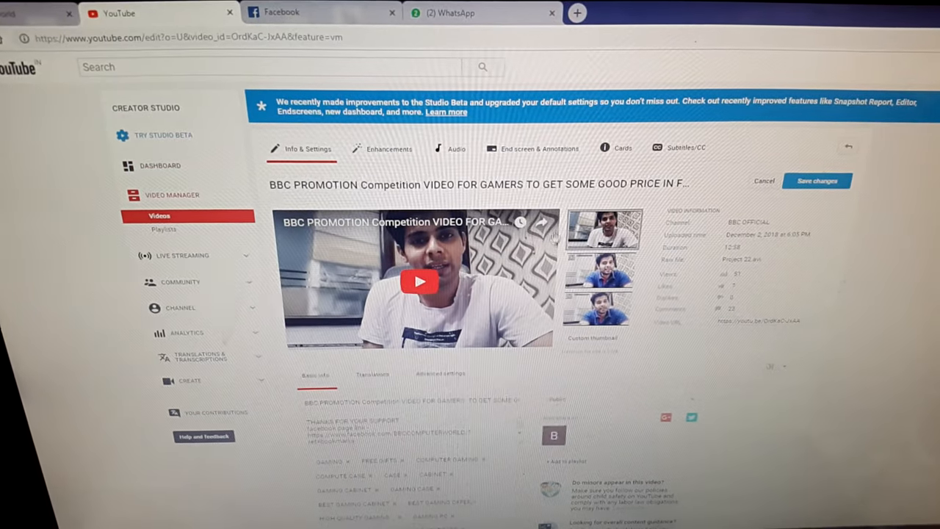
left_click(542, 222)
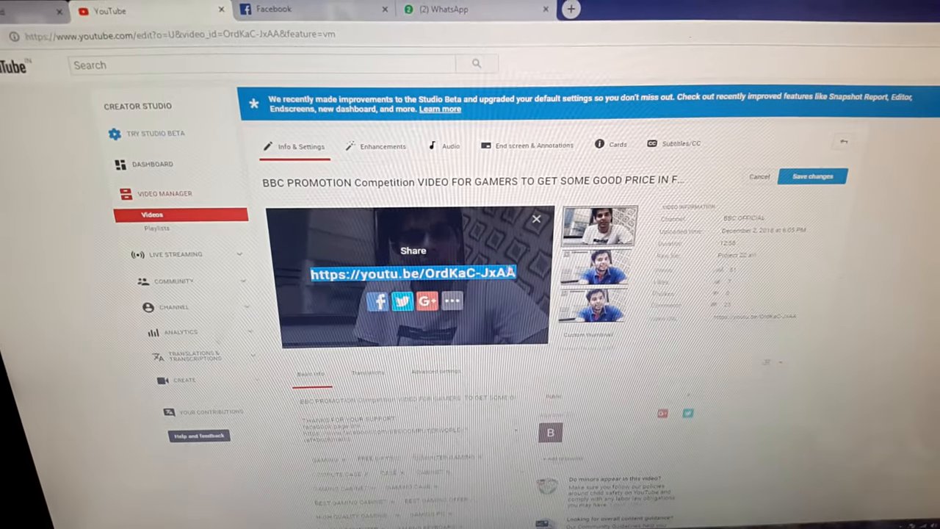
right_click(412, 274)
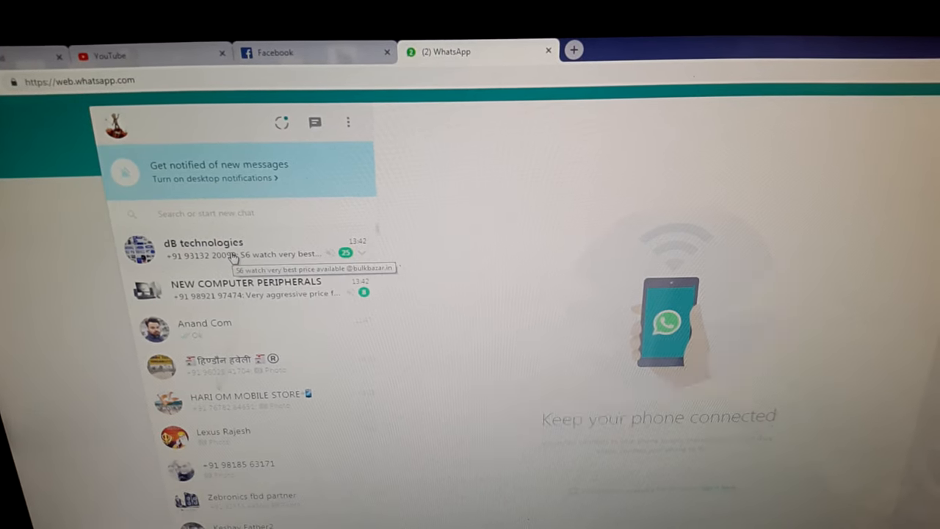
Step: Paste and send the youtu.be/OrdKaC-JxAA link in the dB technologies and Anand Com chats
left_click(203, 250)
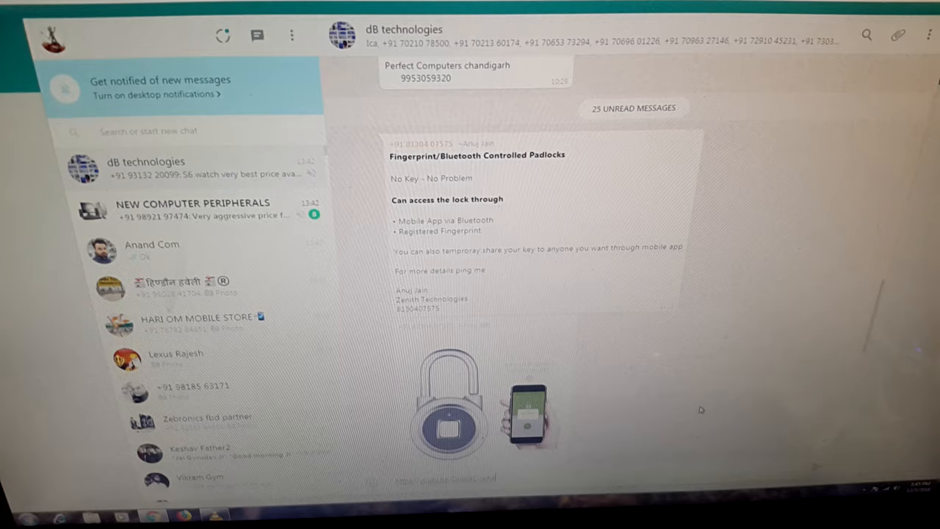
scroll("down", 3)
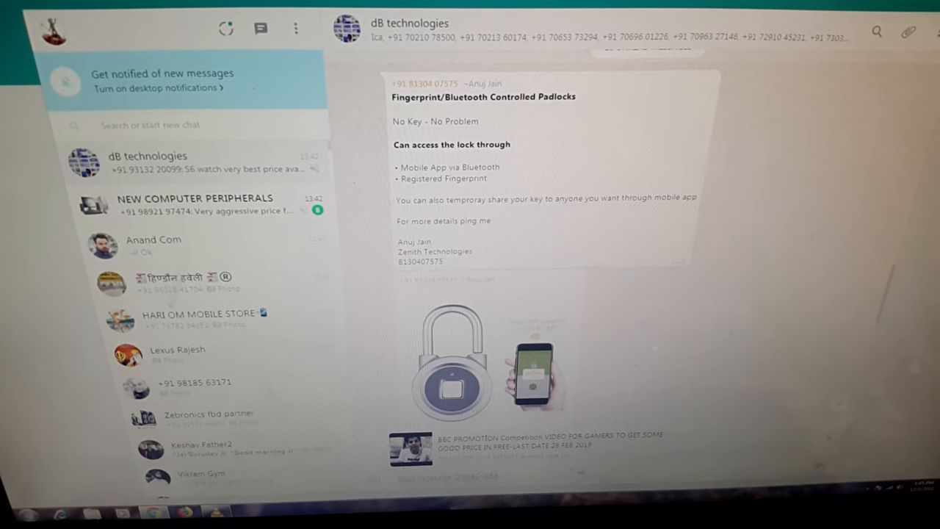
scroll("down", 3)
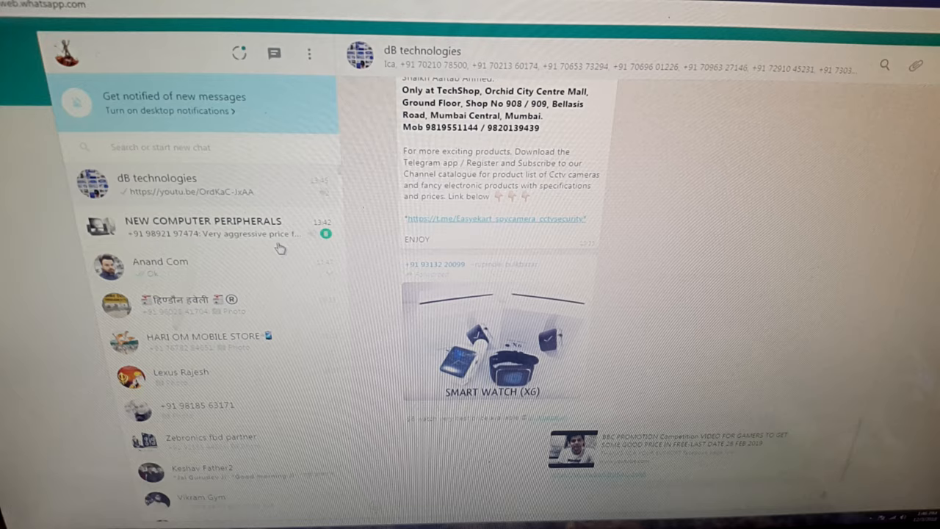
left_click(160, 266)
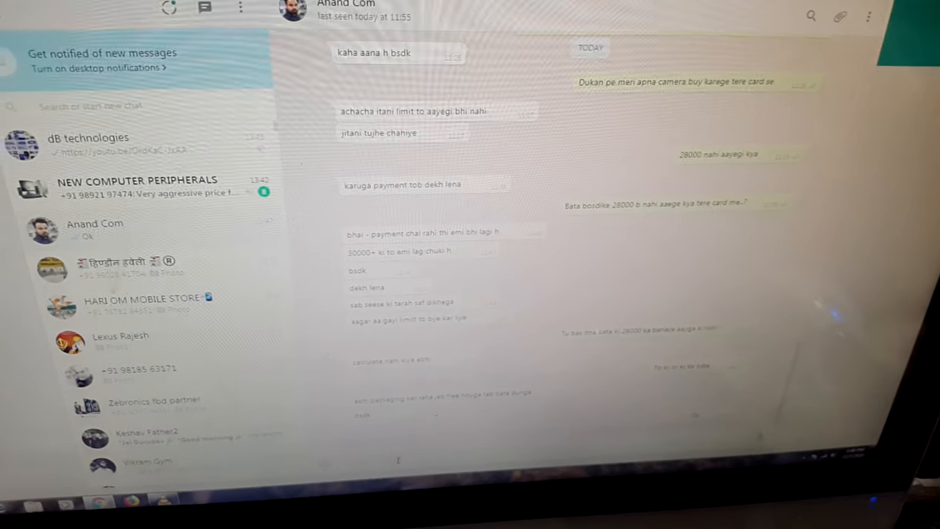
scroll("down", 3)
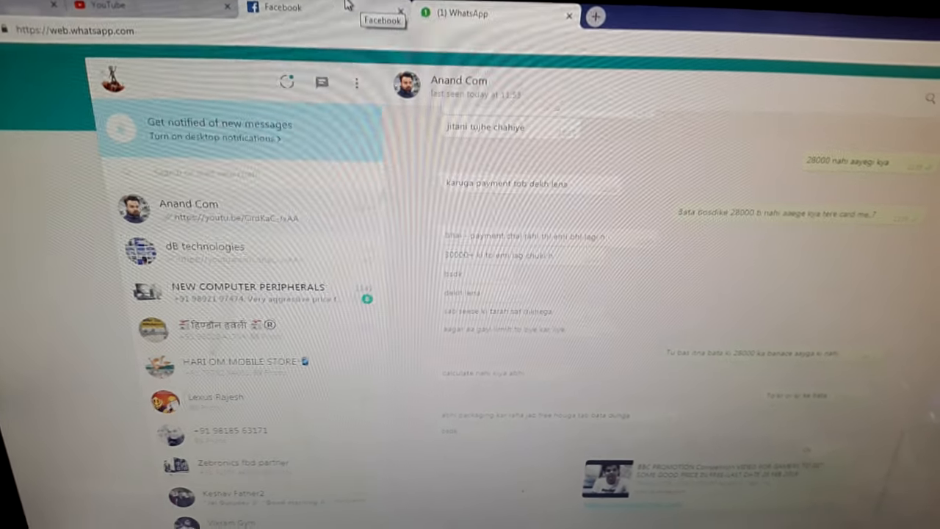
Step: Paste the BBC PROMOTION link into a Facebook post, try sharing, and dismiss the duplicate warning
left_click(290, 9)
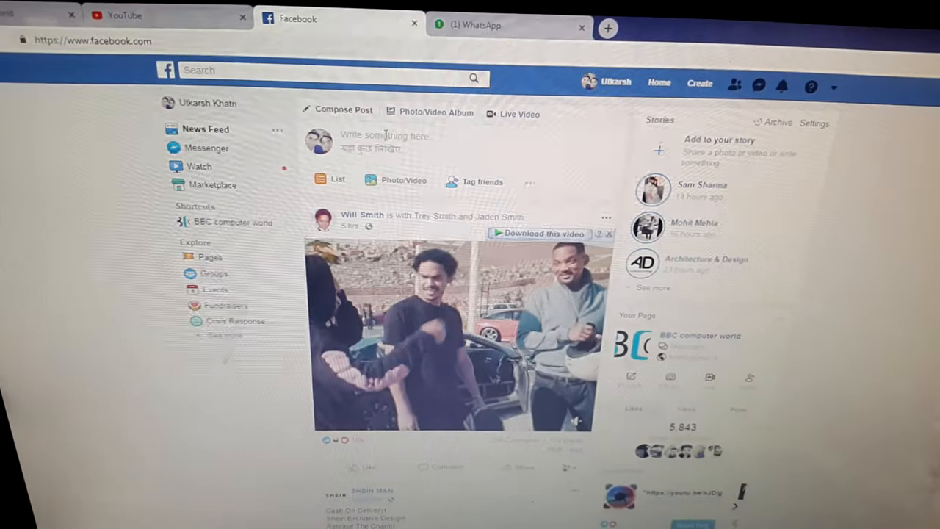
right_click(385, 140)
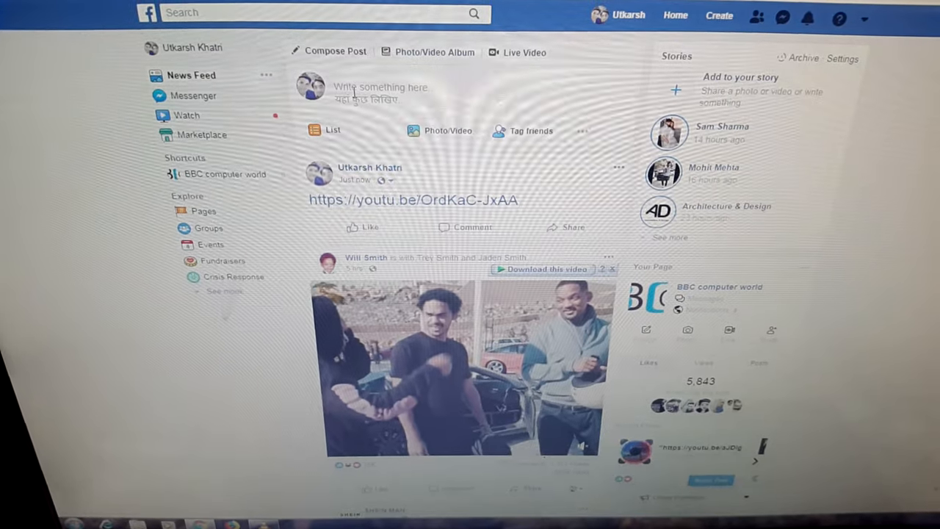
right_click(375, 87)
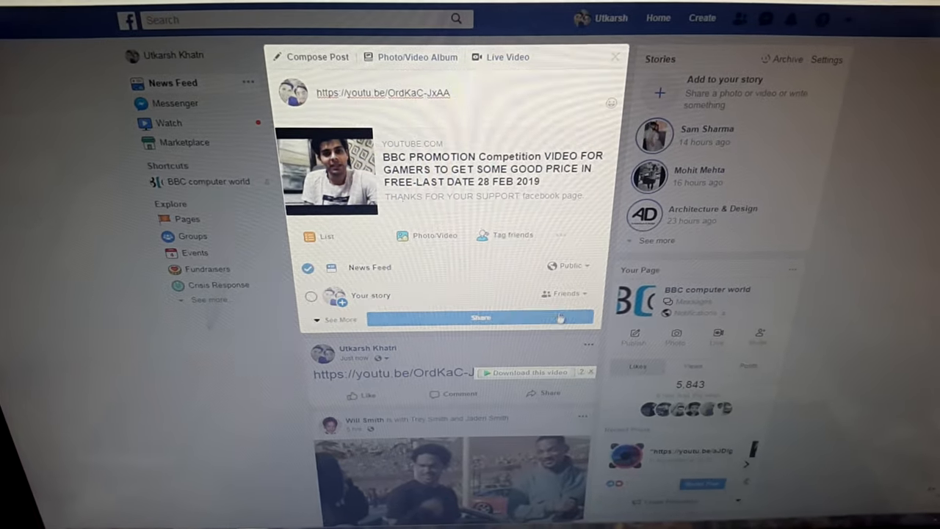
left_click(480, 317)
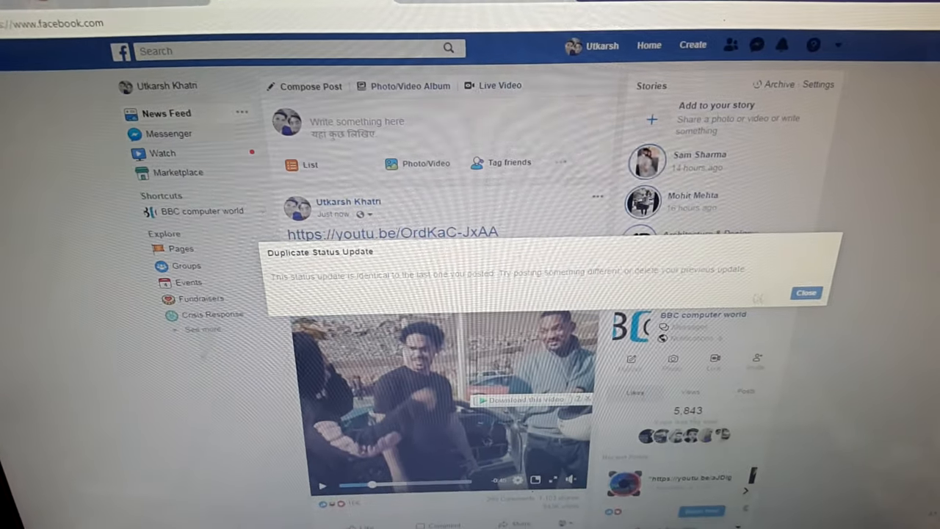
left_click(805, 293)
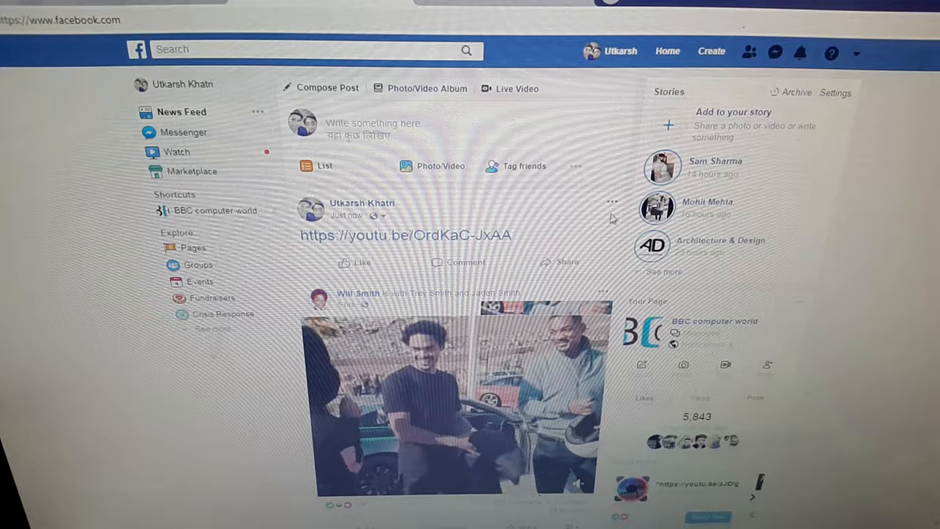
Step: Delete the earlier bare-link post and share the video link to News Feed again
left_click(613, 202)
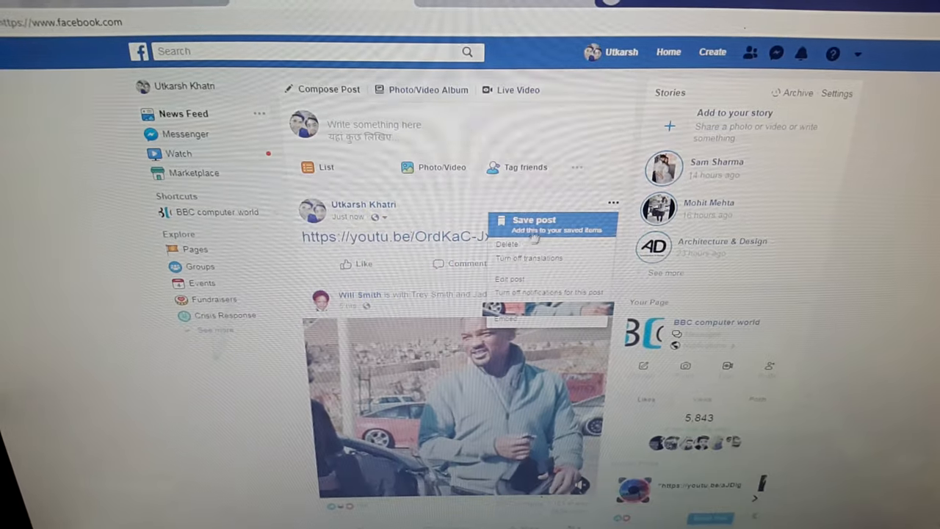
left_click(507, 243)
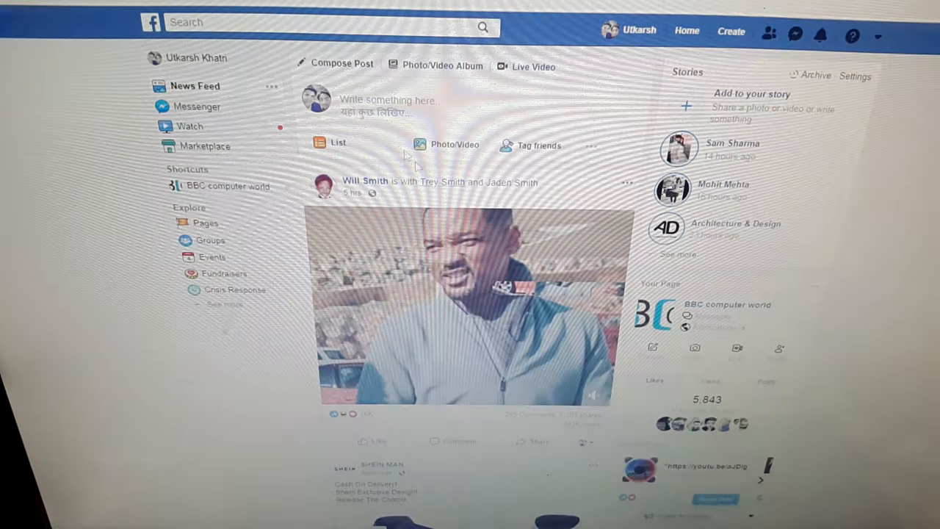
right_click(390, 106)
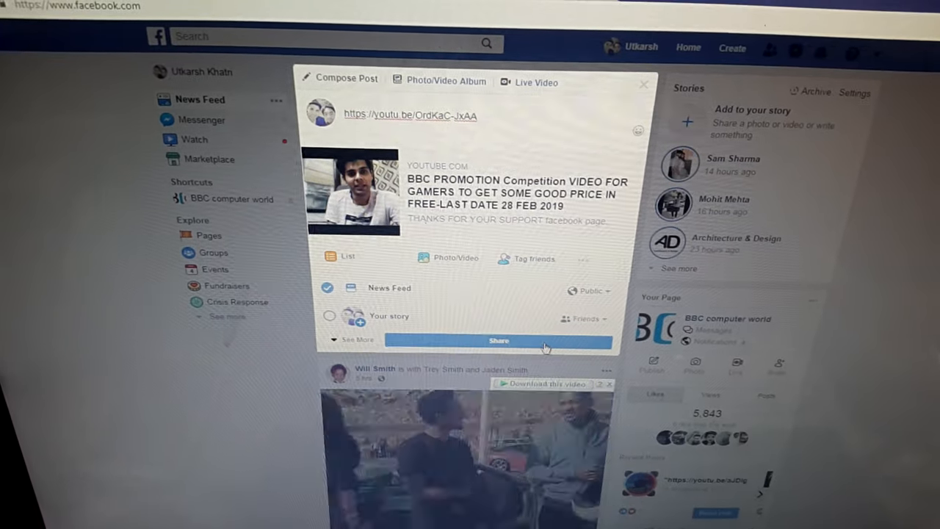
left_click(500, 340)
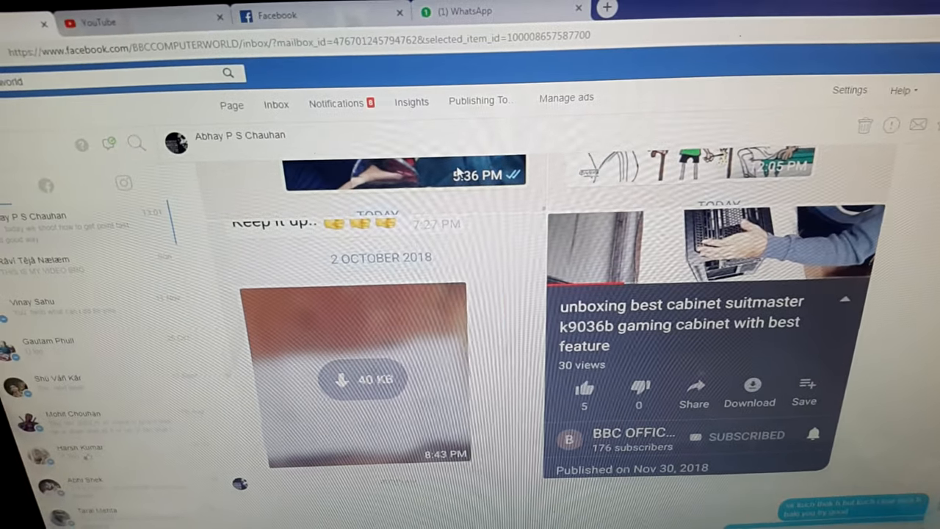
left_click(463, 11)
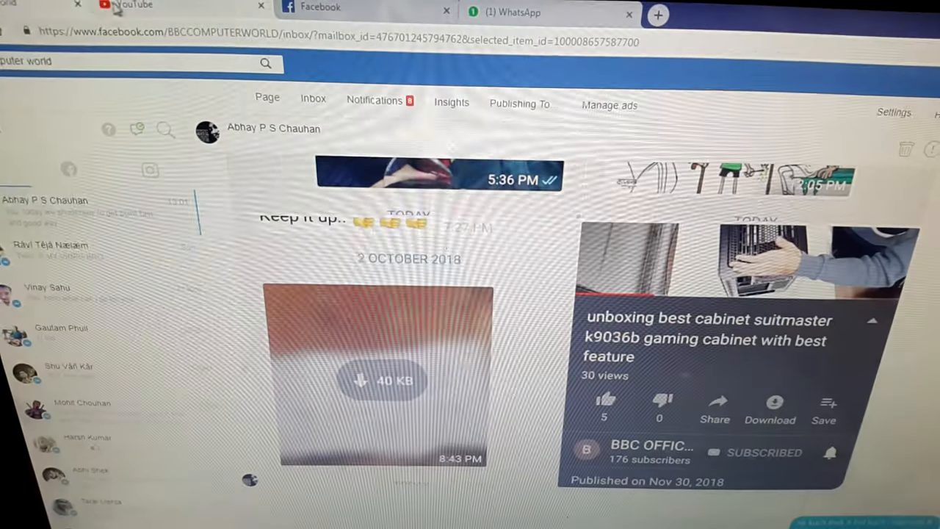
scroll("down", 3)
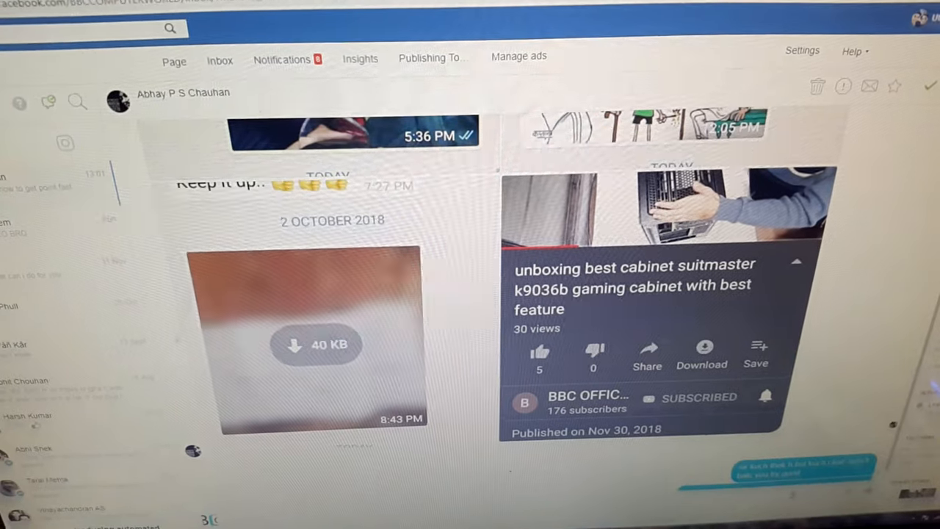